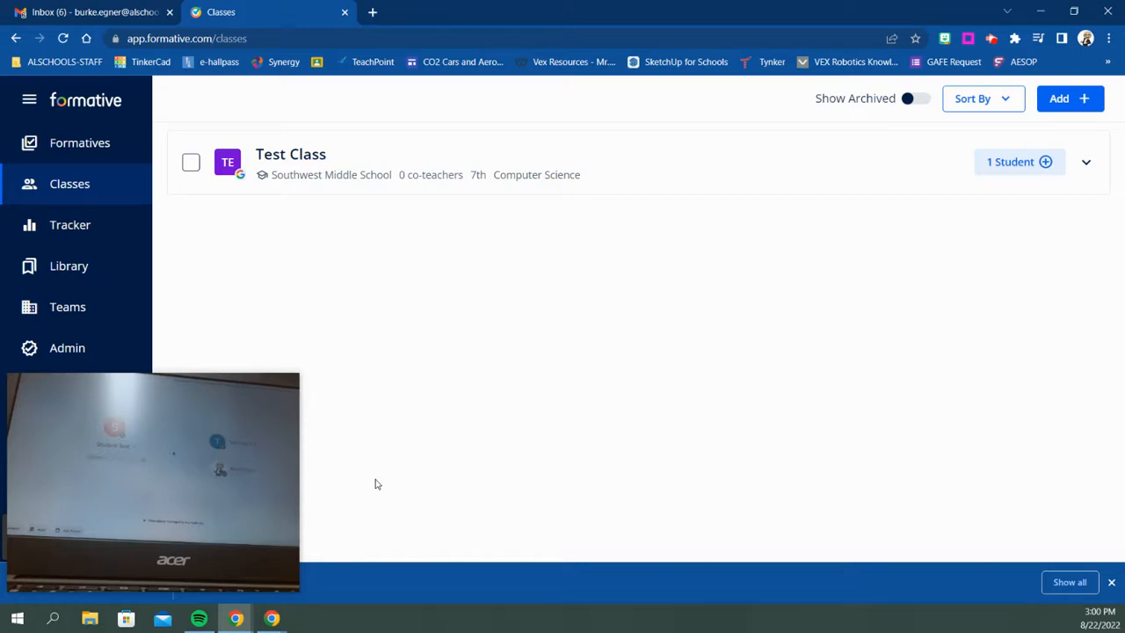
pyautogui.moveTo(321, 270)
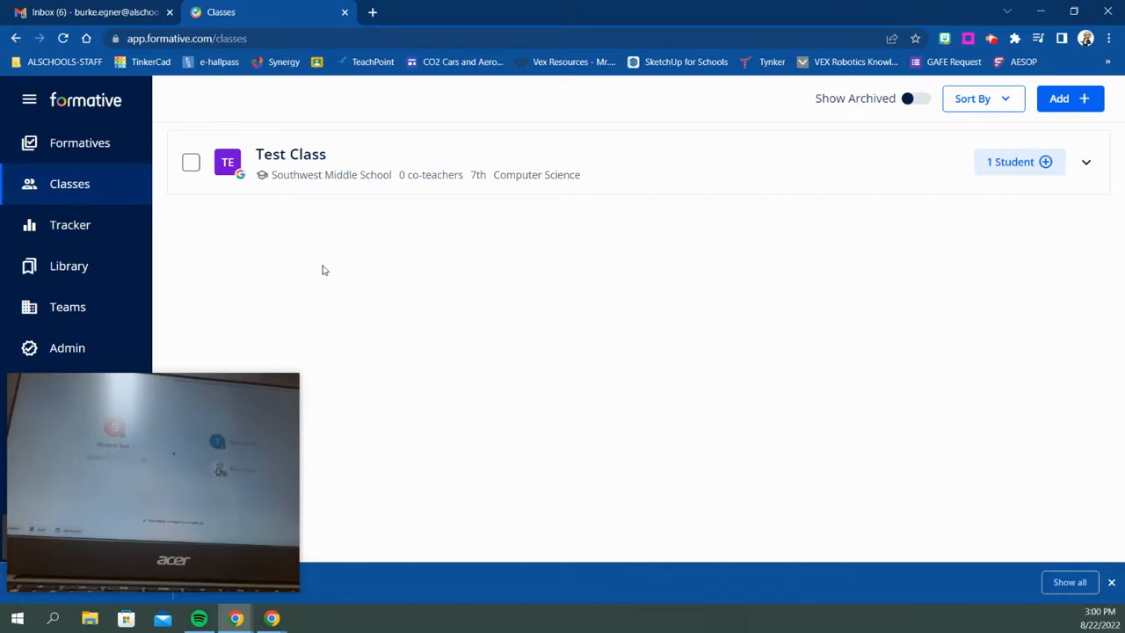
# Expand the Test Class row to show its single enrolled student
pyautogui.click(1086, 162)
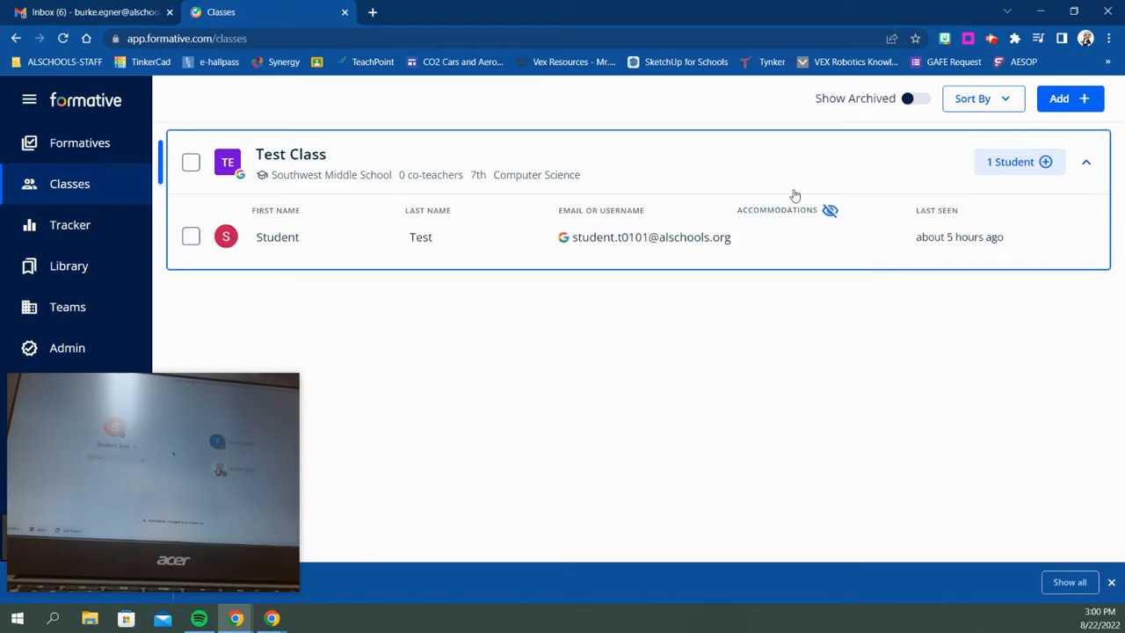
pyautogui.moveTo(907, 165)
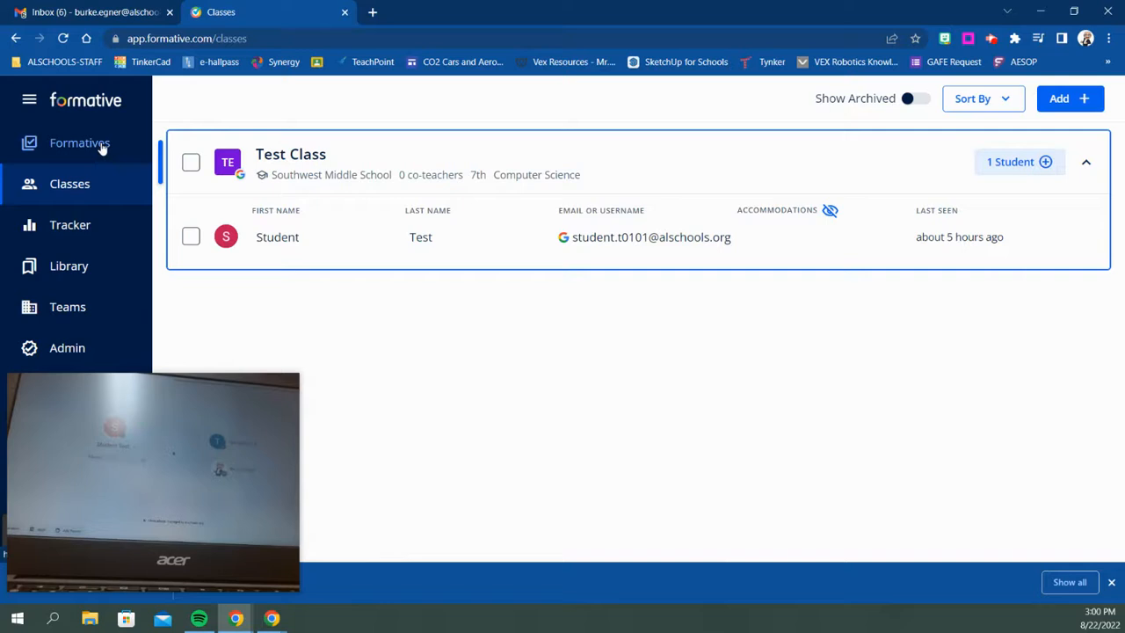
# From the Formatives list, begin assigning Minnesota Triva to Test Class
pyautogui.click(79, 143)
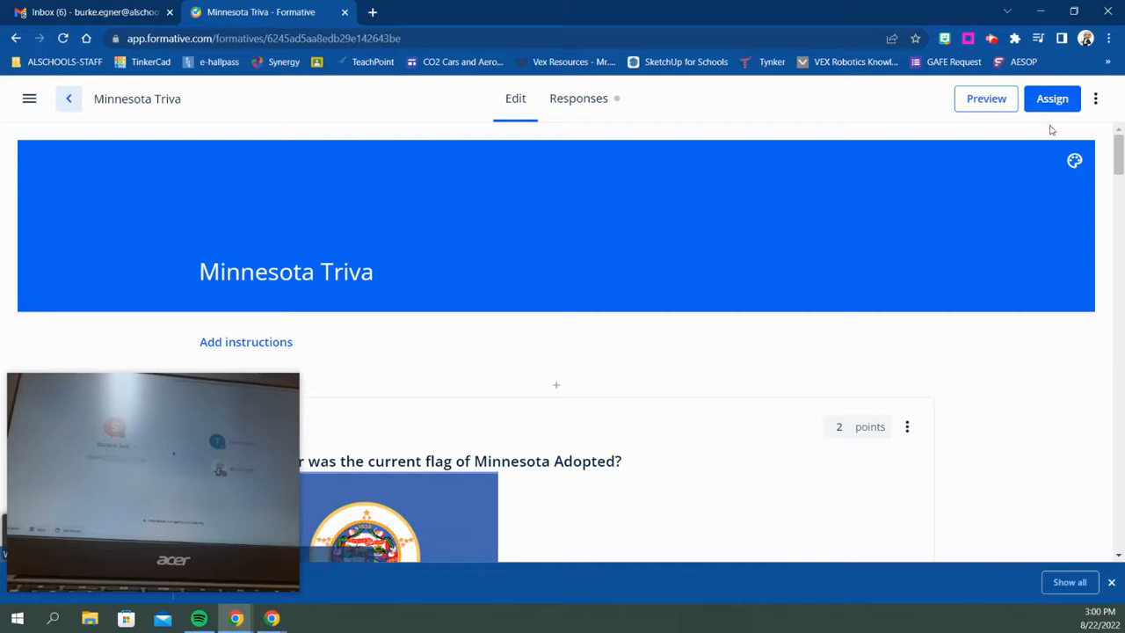
pyautogui.click(1052, 98)
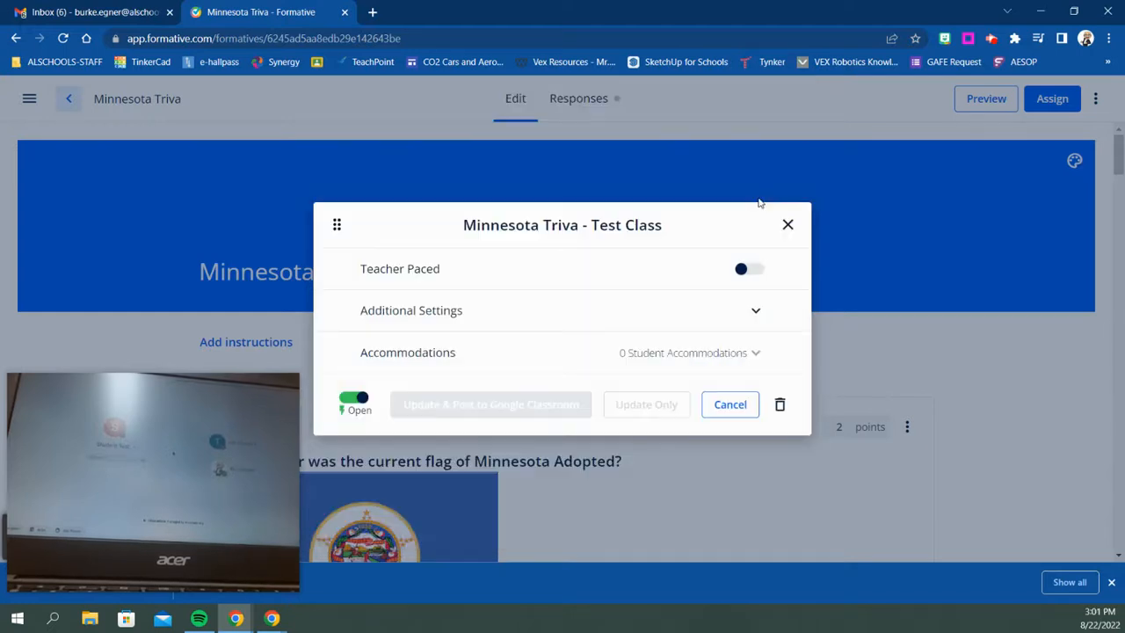
# In Additional Settings, set Secure Exam Browser Mode to LockDown Browser
pyautogui.click(411, 310)
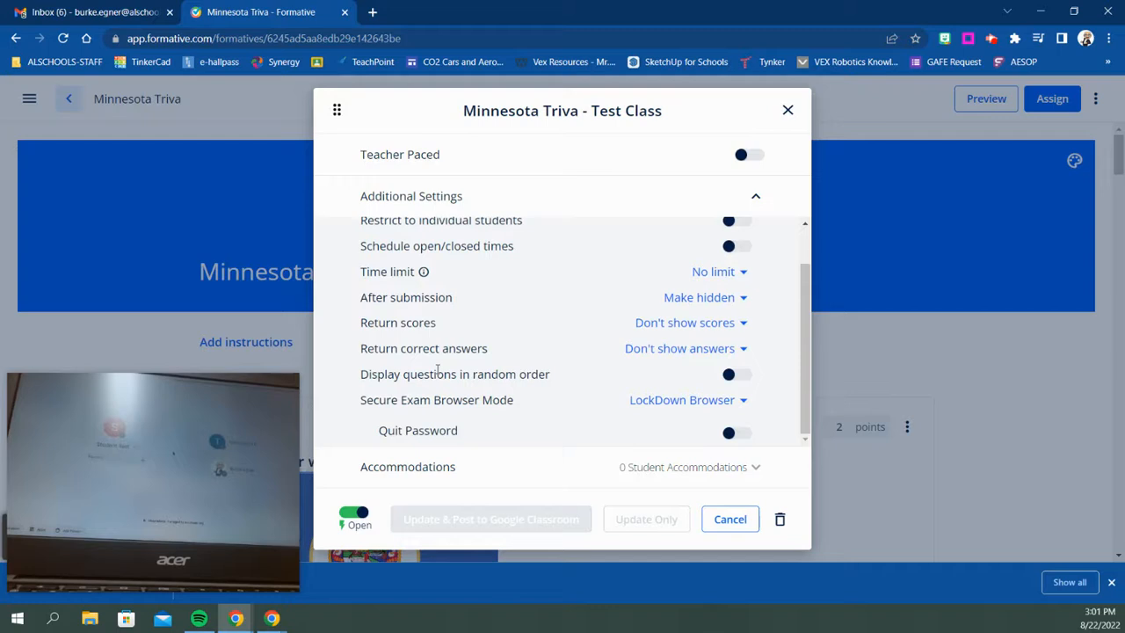
pyautogui.moveTo(707, 400)
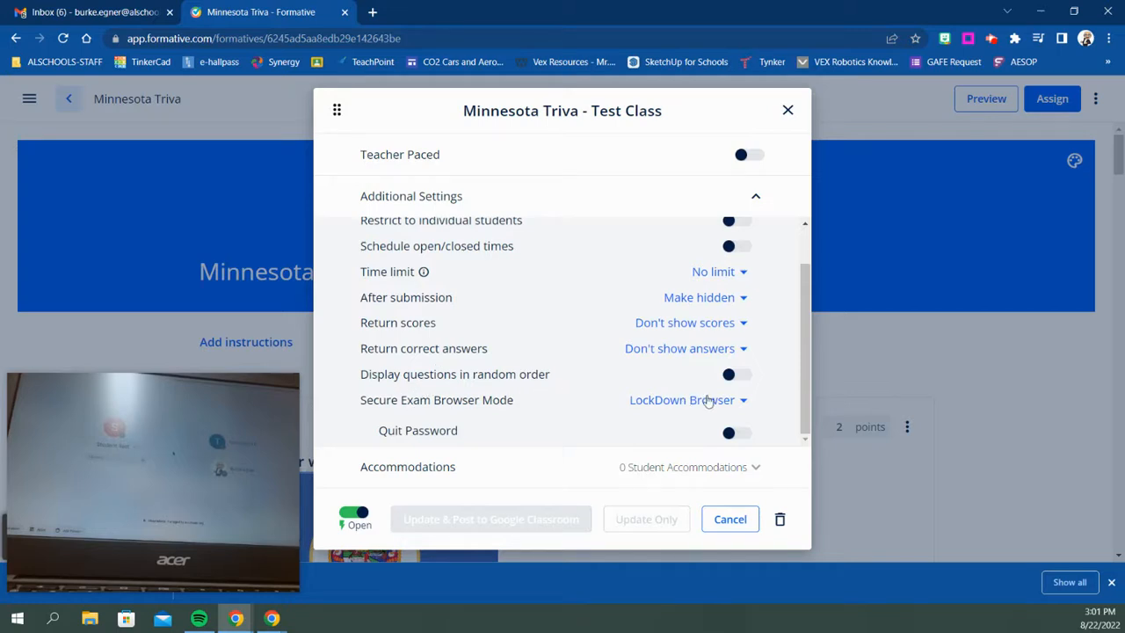
pyautogui.click(689, 400)
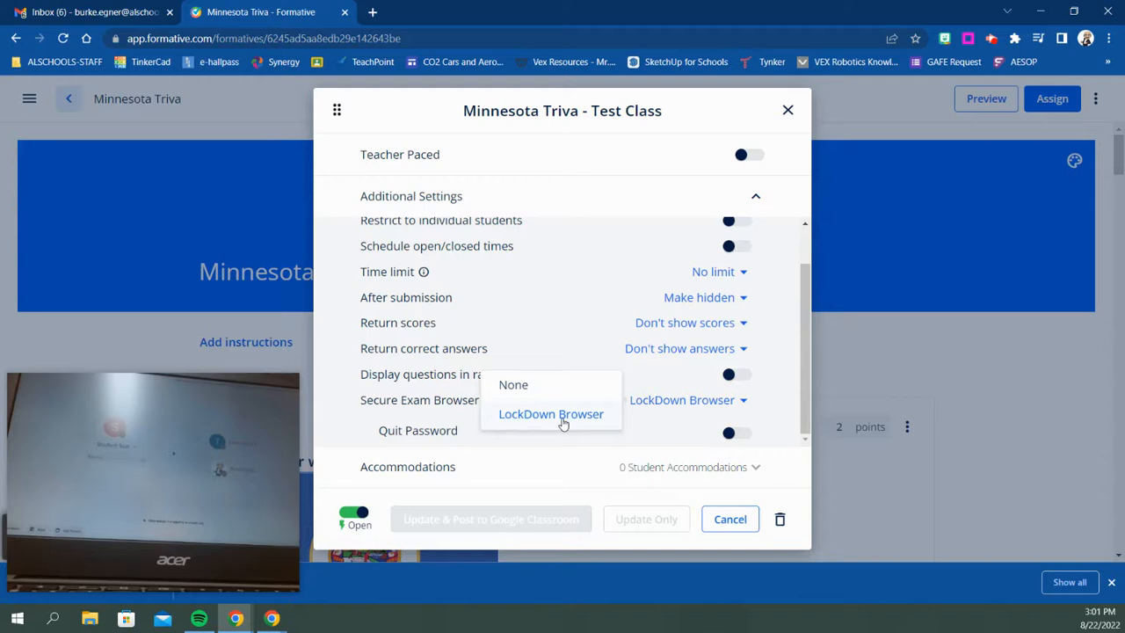
pyautogui.click(551, 414)
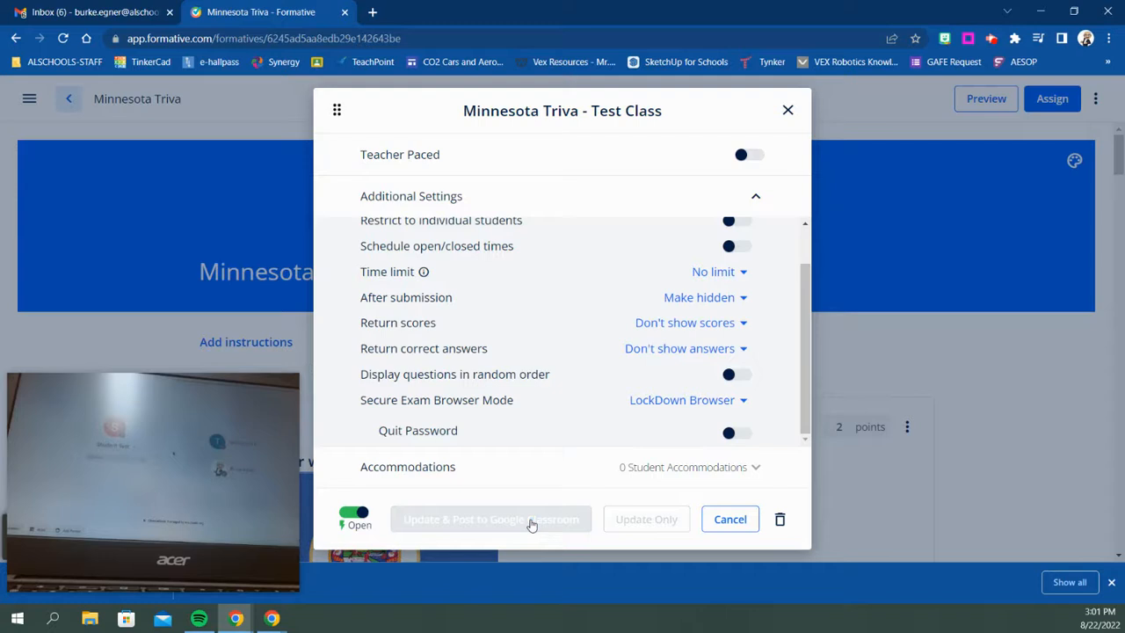
# Update & post to Google Classroom, signing in with the school account and allowing Classroom access
pyautogui.click(490, 519)
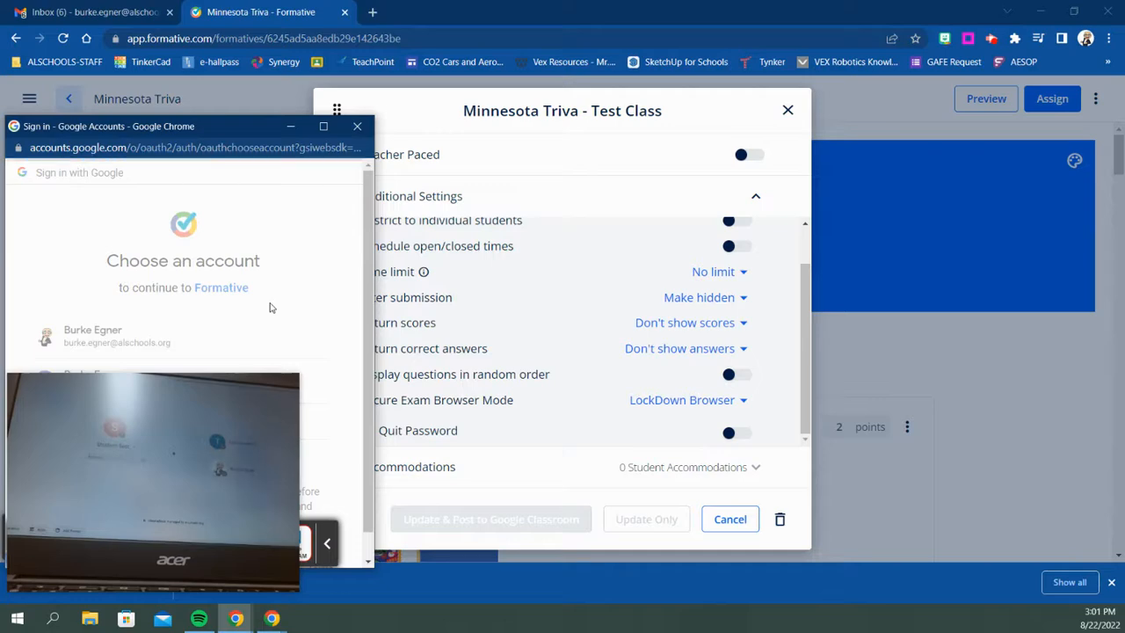
pyautogui.click(93, 335)
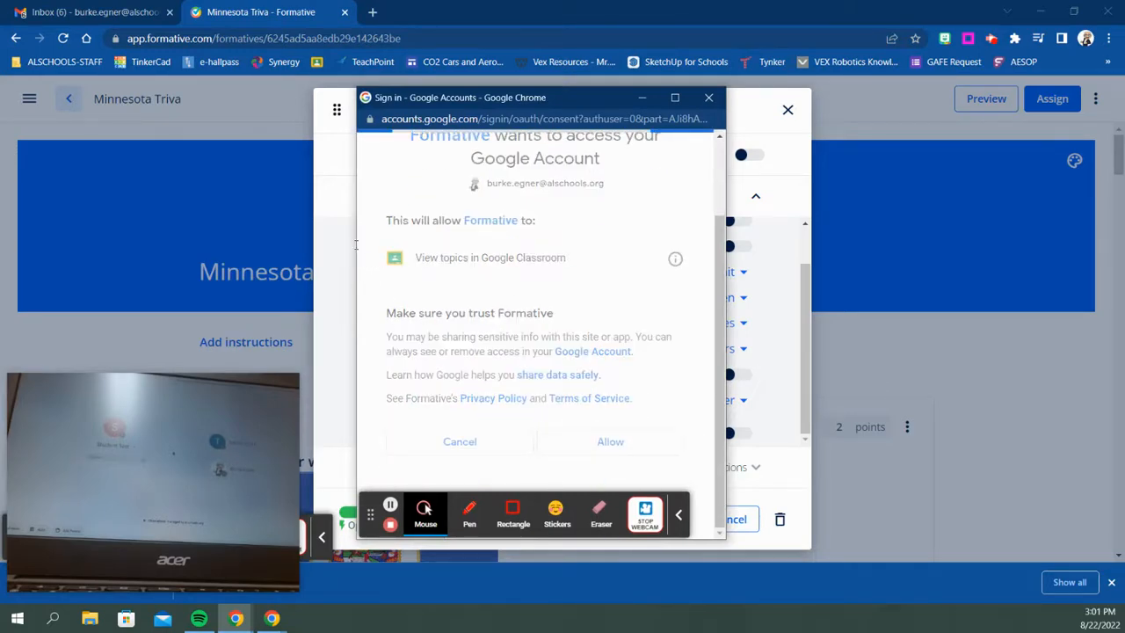
pyautogui.click(459, 441)
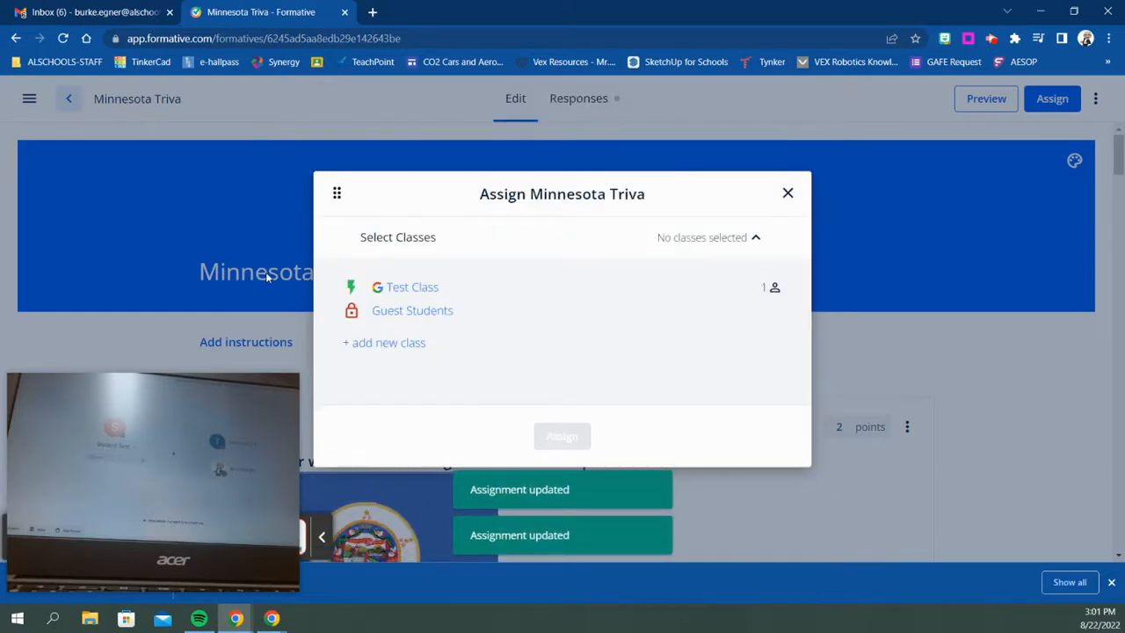
pyautogui.moveTo(415, 259)
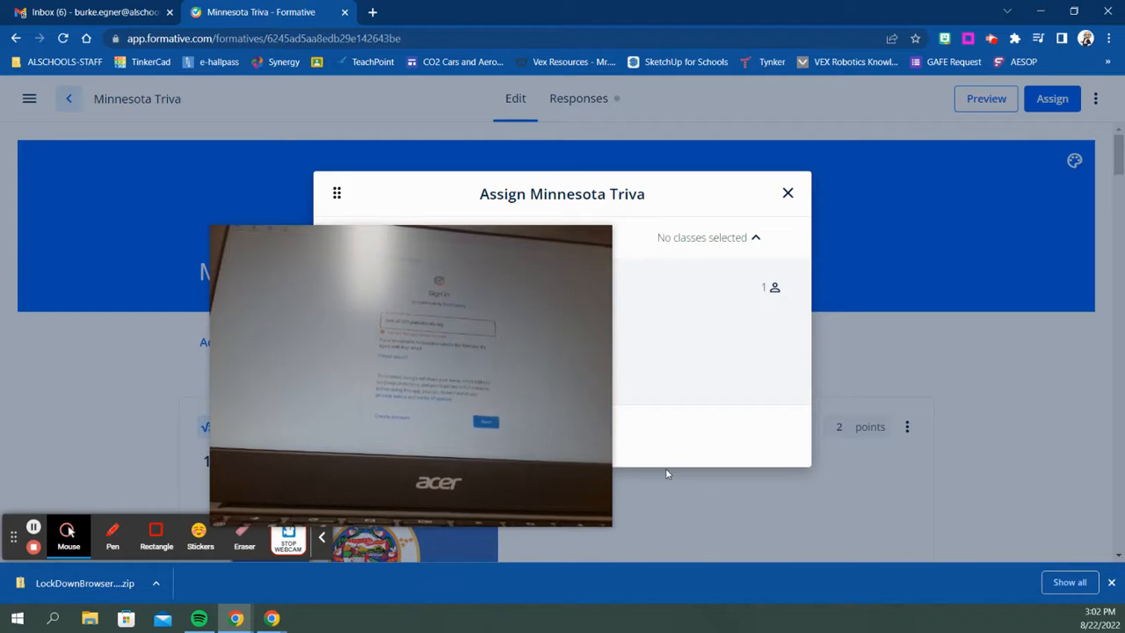
pyautogui.moveTo(34, 527)
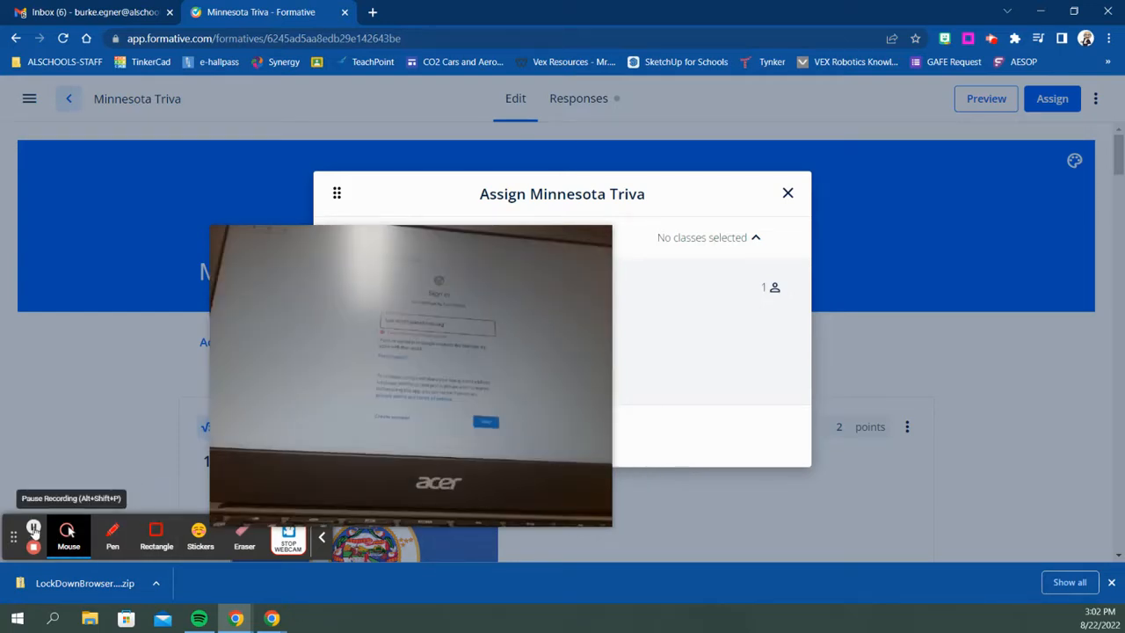